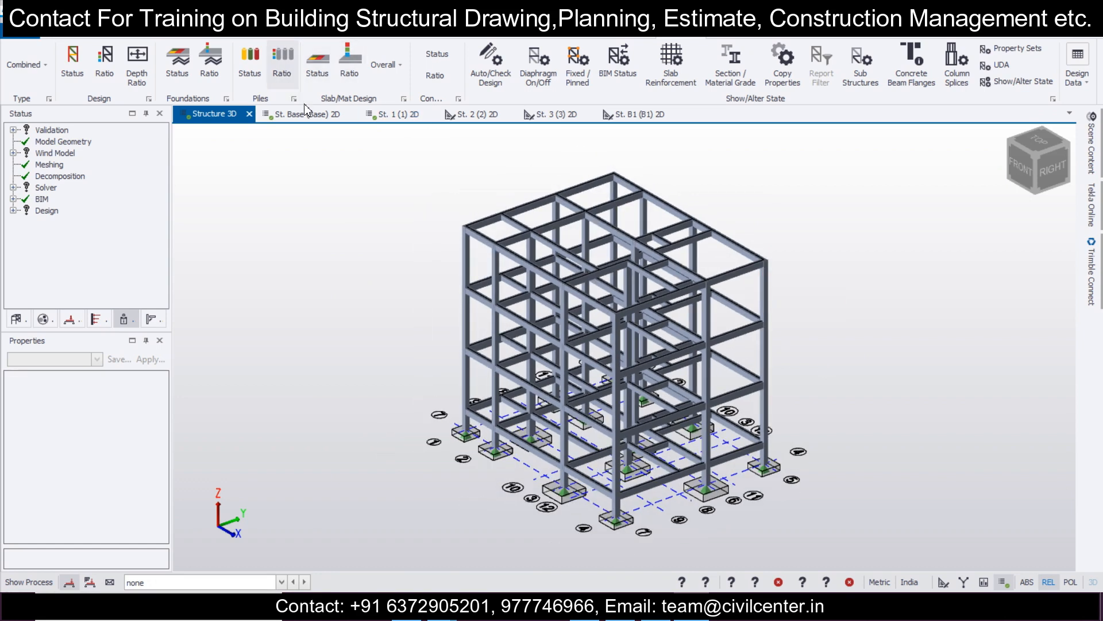
Set beam BaseB2's Fixity end 1 to Pin in its Releases properties and confirm
click(296, 114)
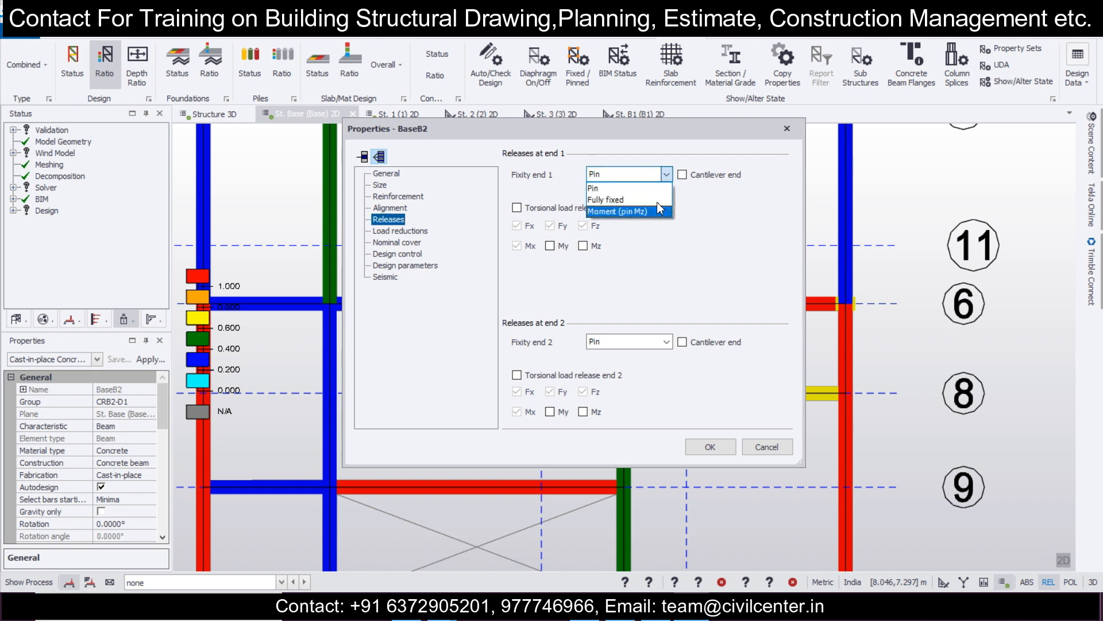
click(593, 188)
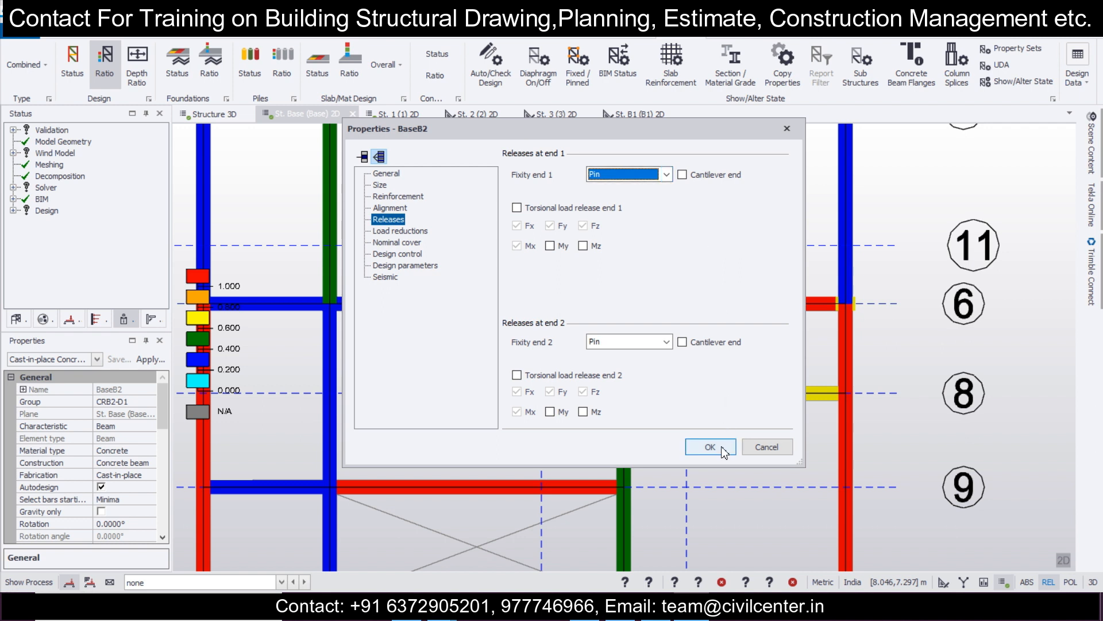
click(711, 446)
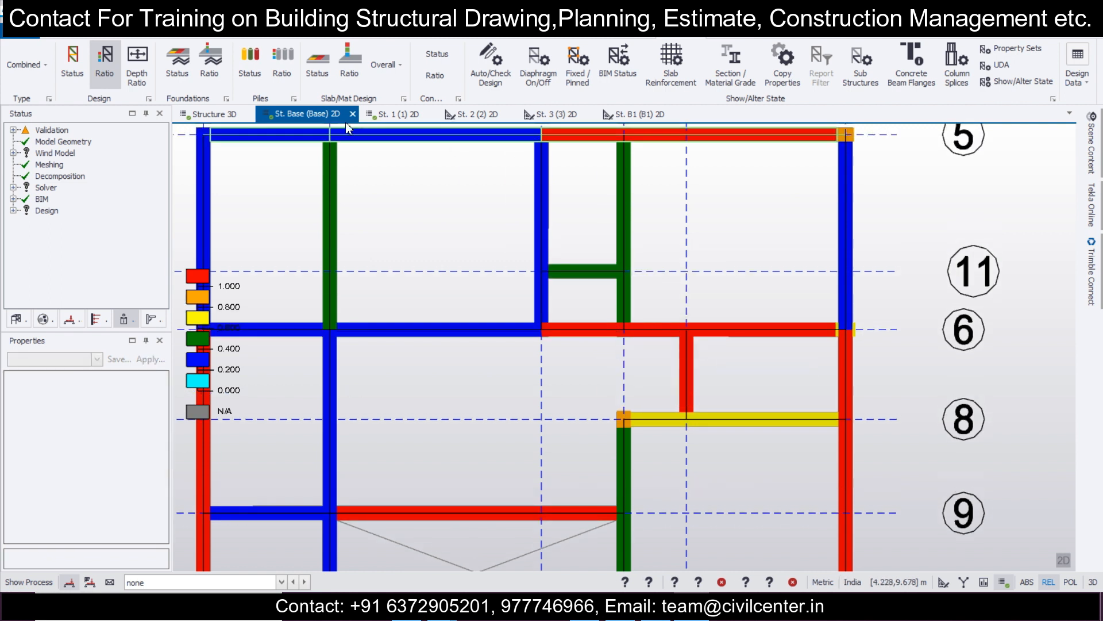
Close the base storey plan so the STAAD.Pro grid model with S2 supports on nodes 2, 3, 4, 8 is shown
click(209, 114)
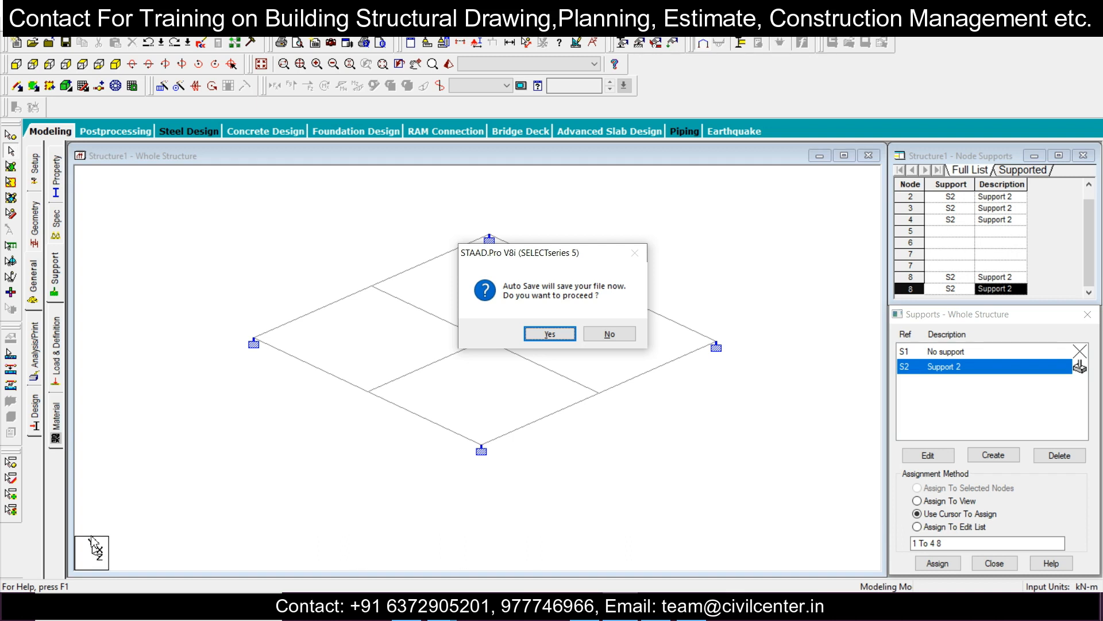
Accept the Auto Save prompt for the grid model file
click(549, 334)
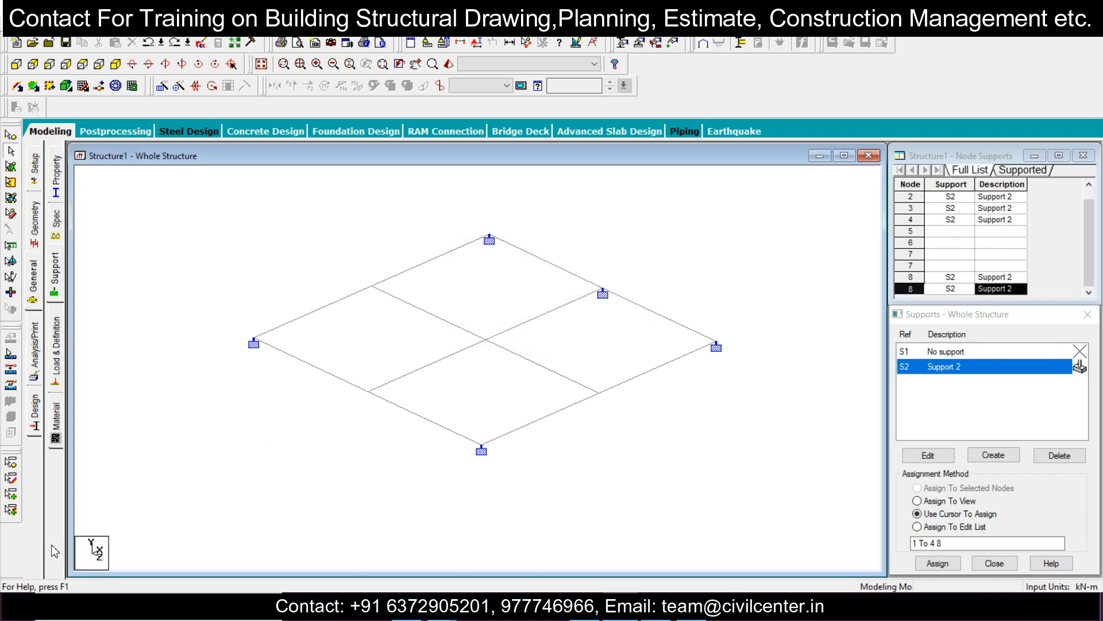
mouse_move(530, 321)
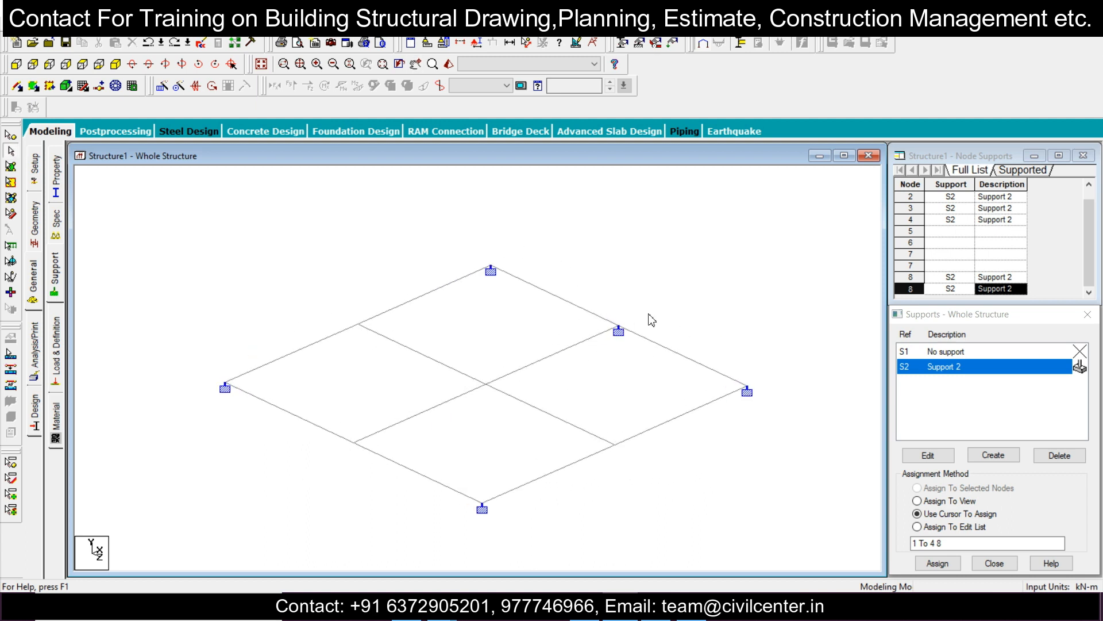
mouse_move(570, 343)
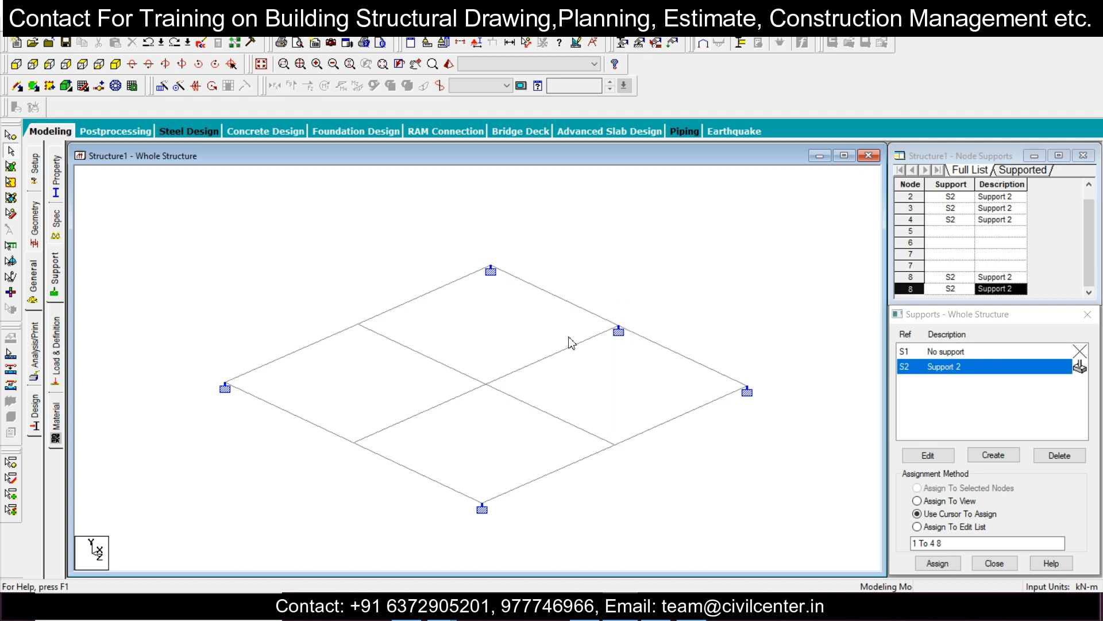
mouse_move(411, 355)
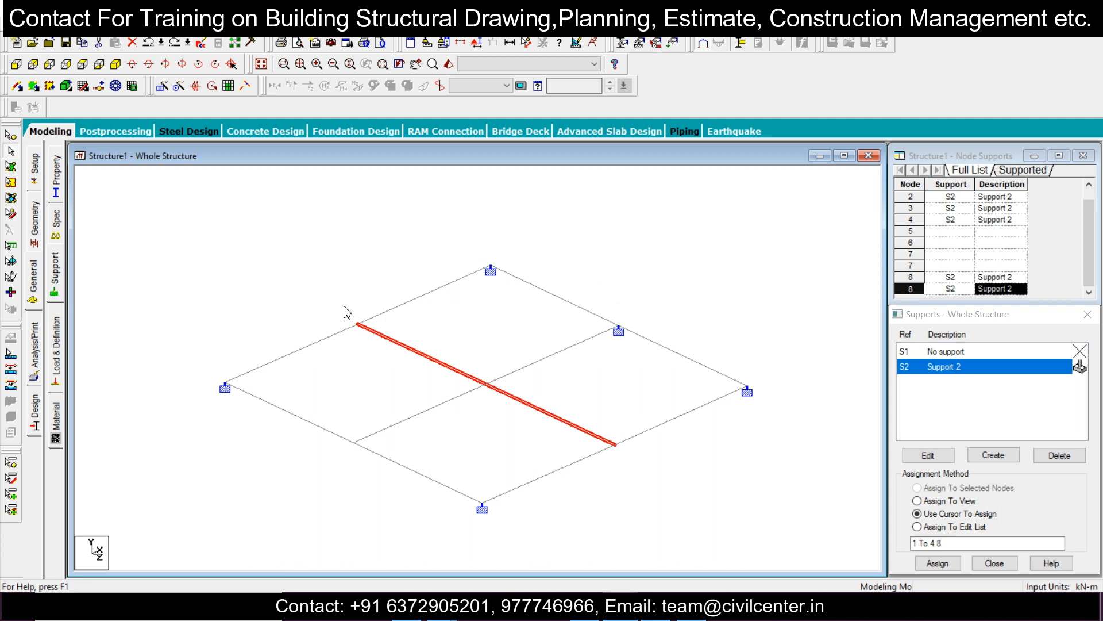
mouse_move(674, 513)
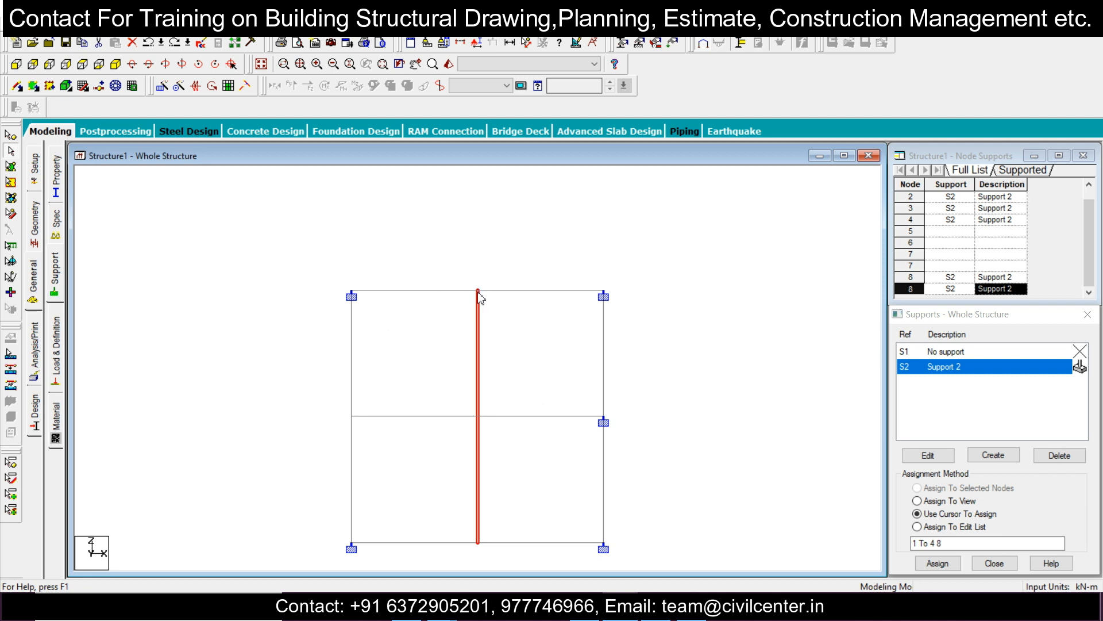
mouse_move(478, 519)
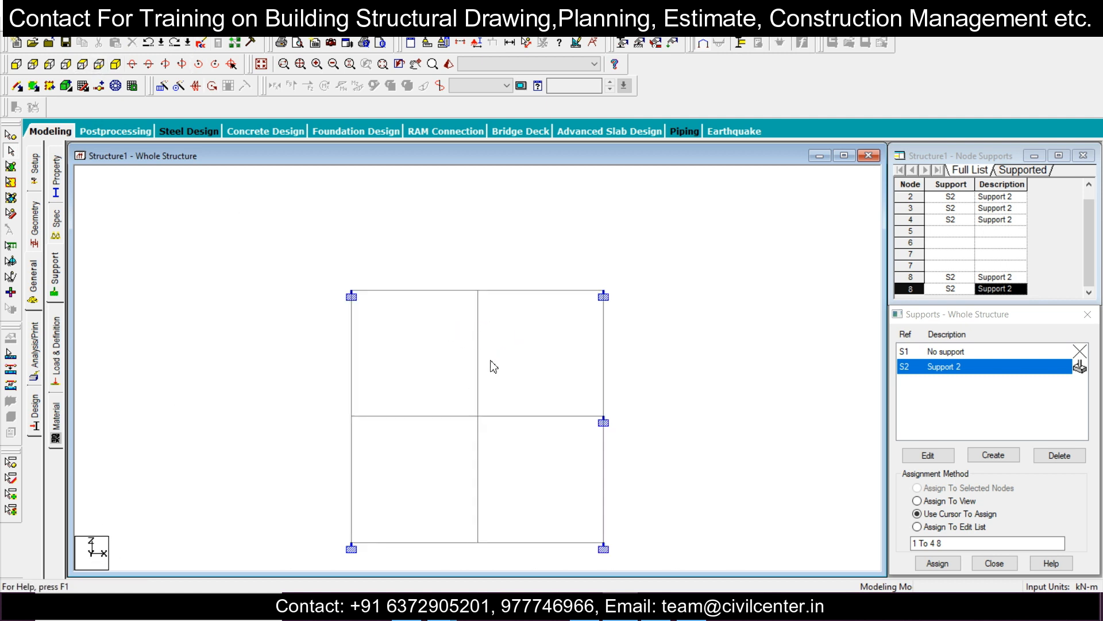
mouse_move(474, 545)
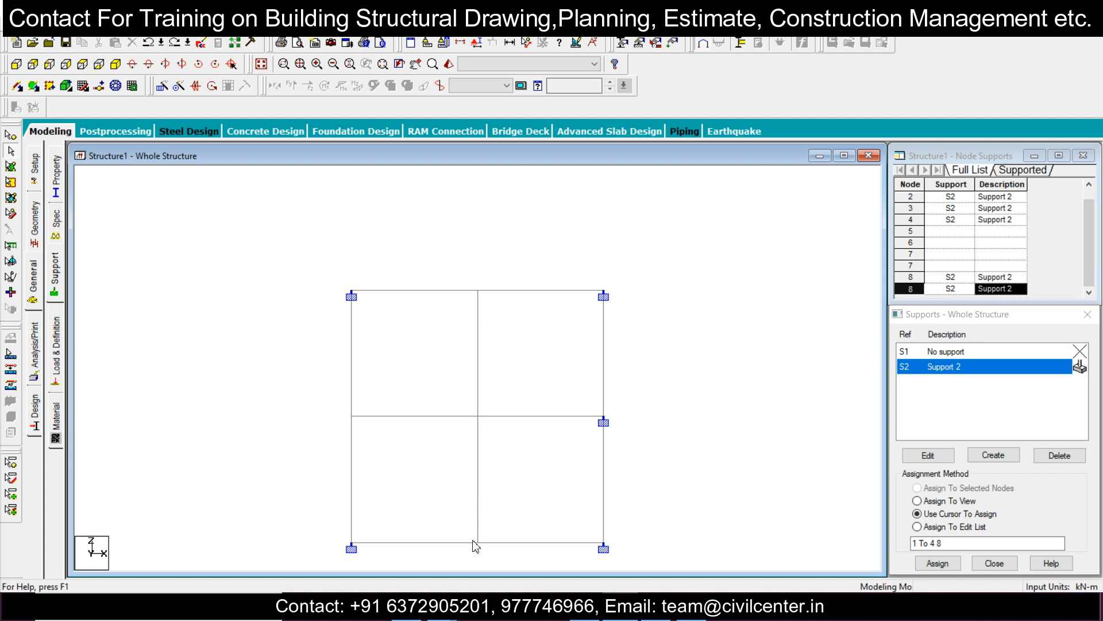
mouse_move(498, 541)
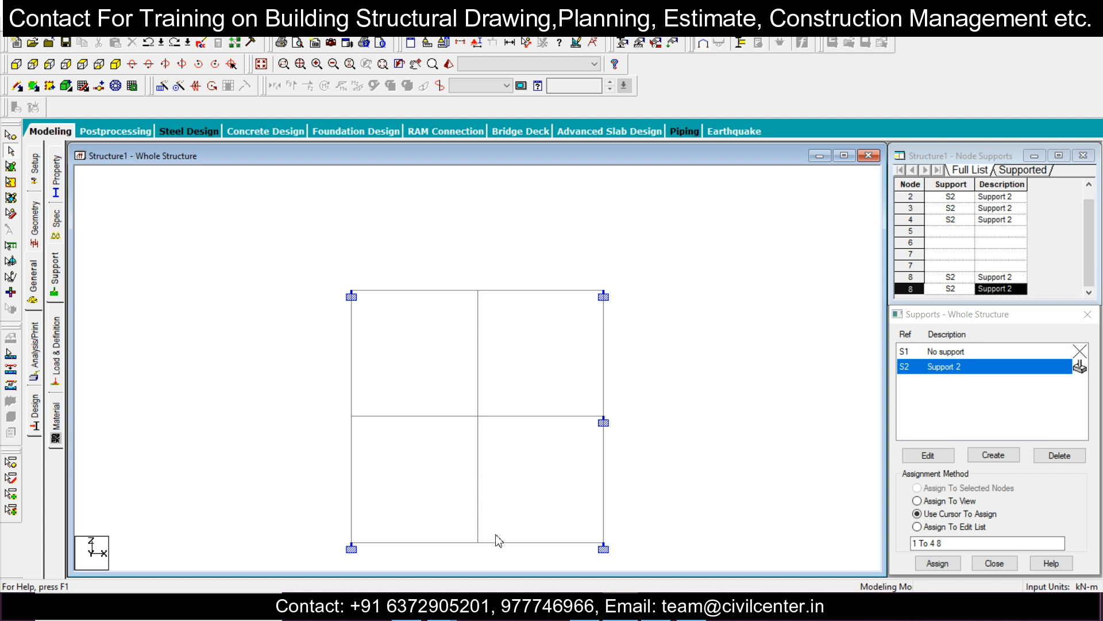
mouse_move(493, 269)
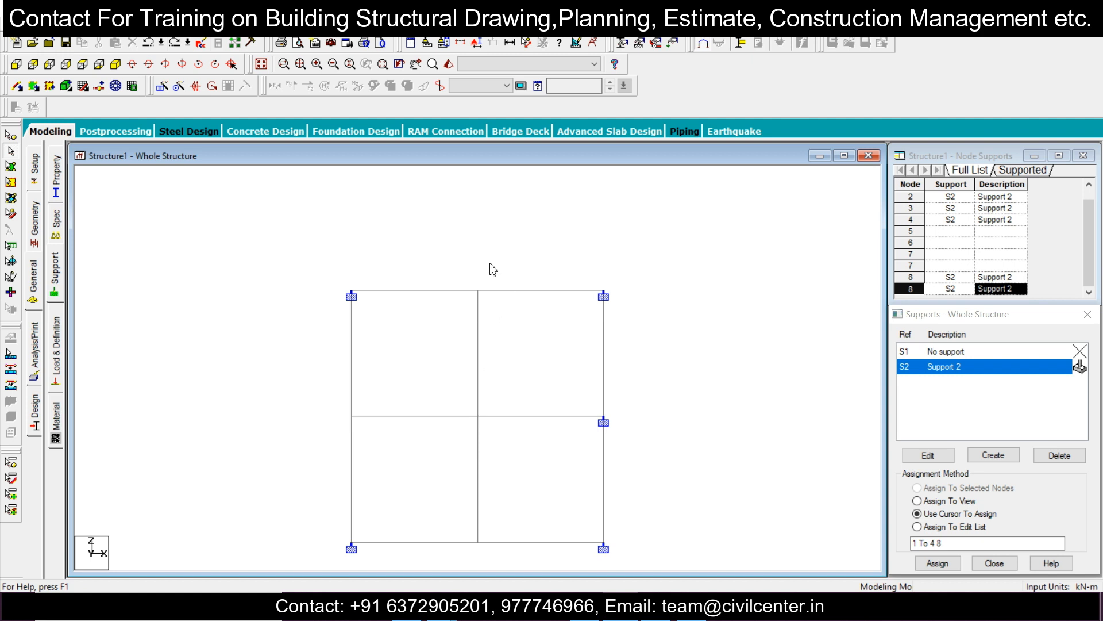
mouse_move(469, 375)
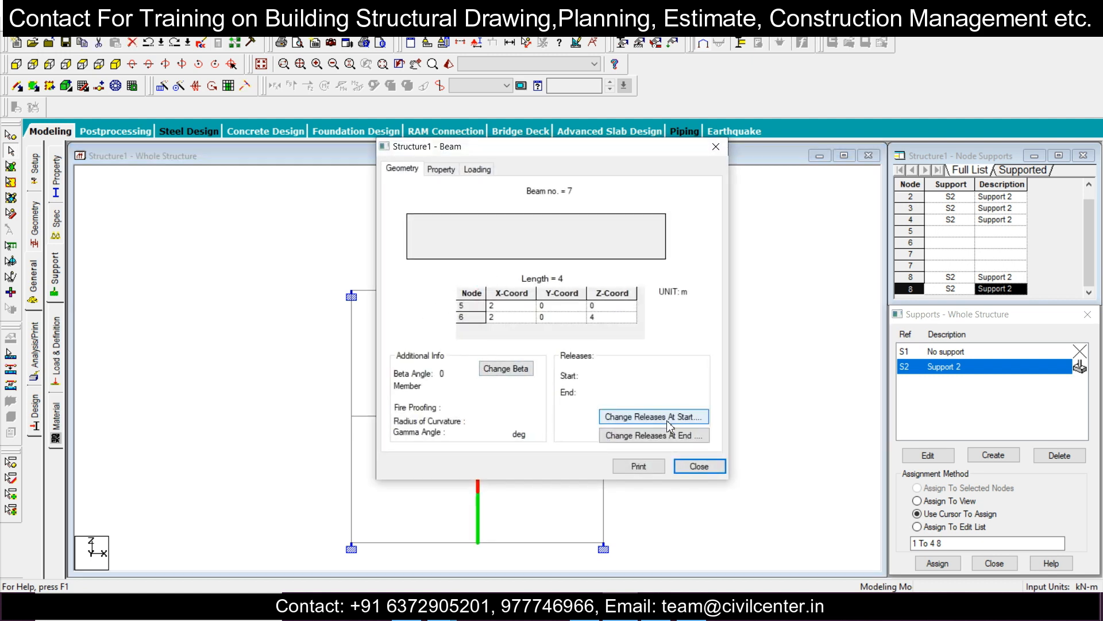
Release the MY moment at the start of beam 7
click(651, 416)
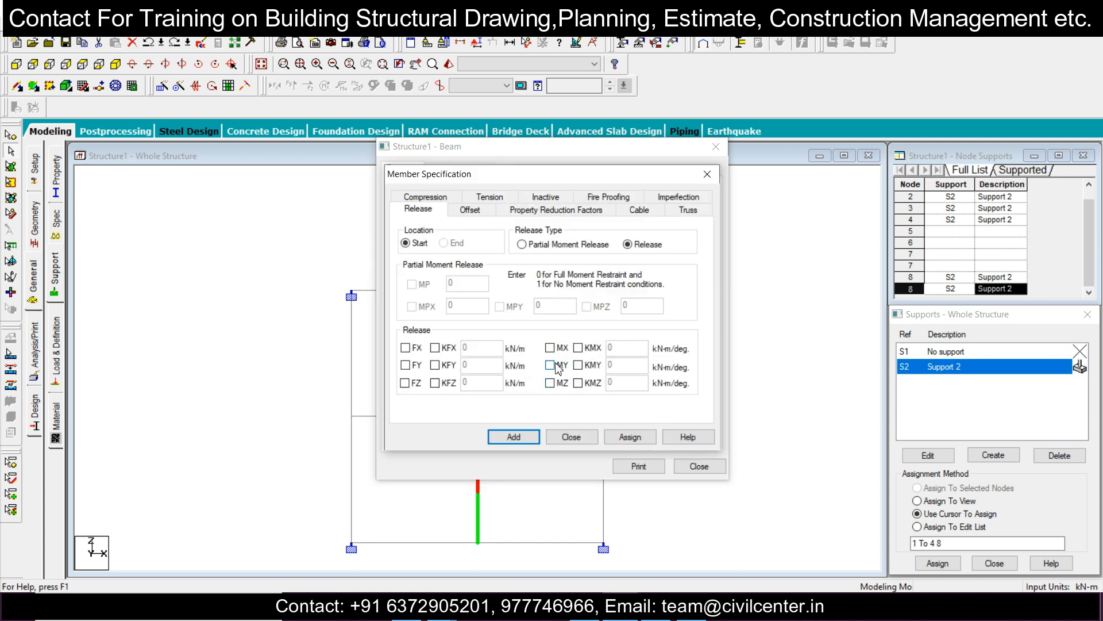
click(550, 365)
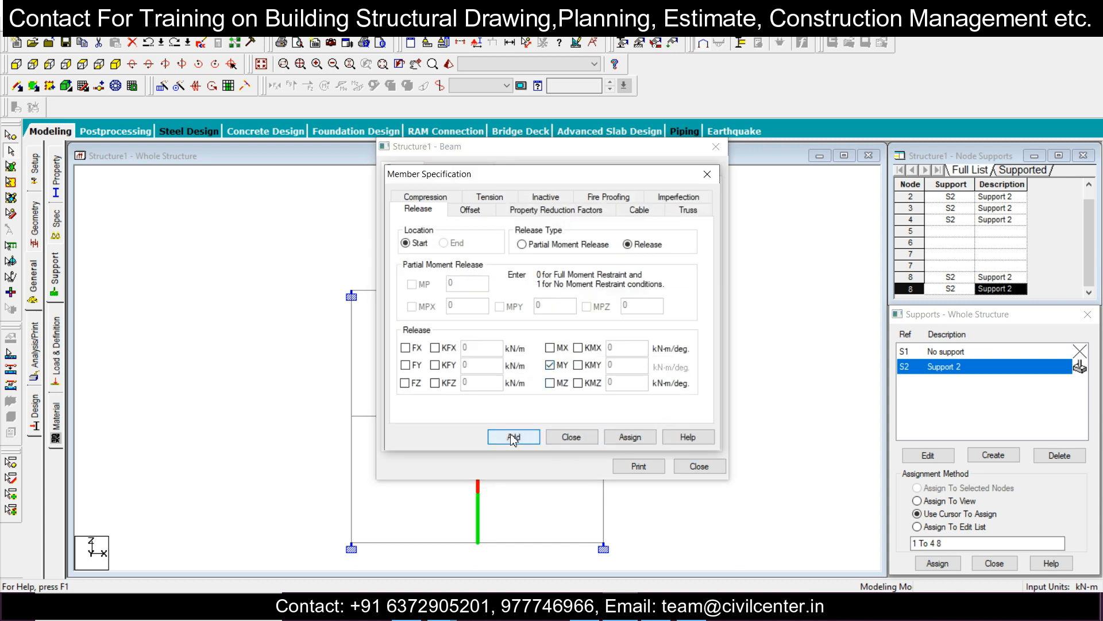
click(512, 437)
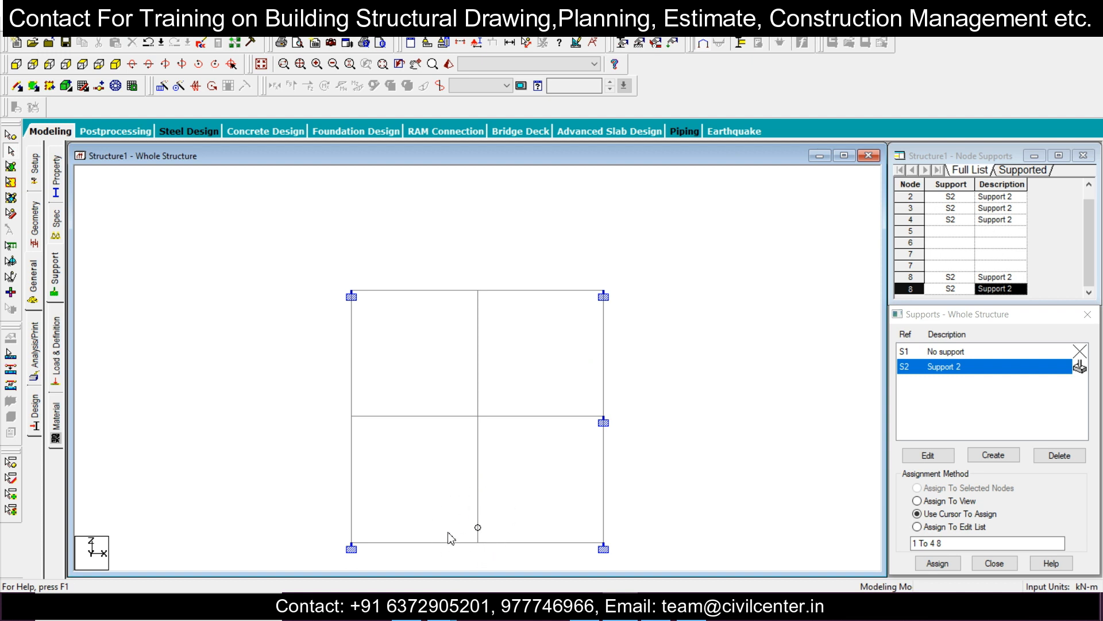
mouse_move(478, 414)
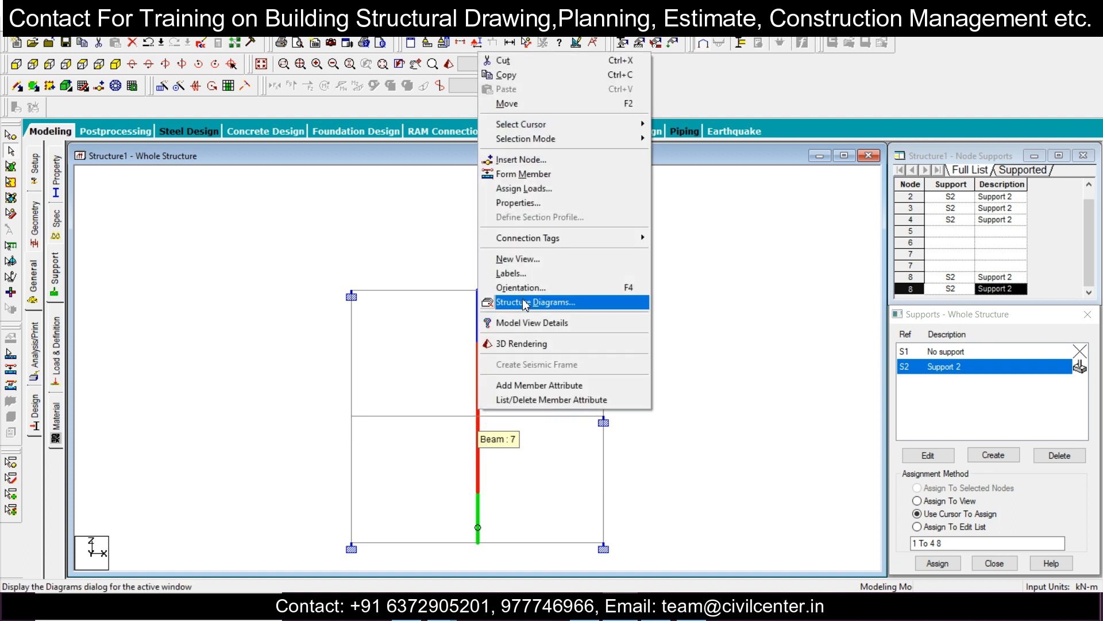
Release the MY moment at the end of beam 7 and close its details
click(518, 202)
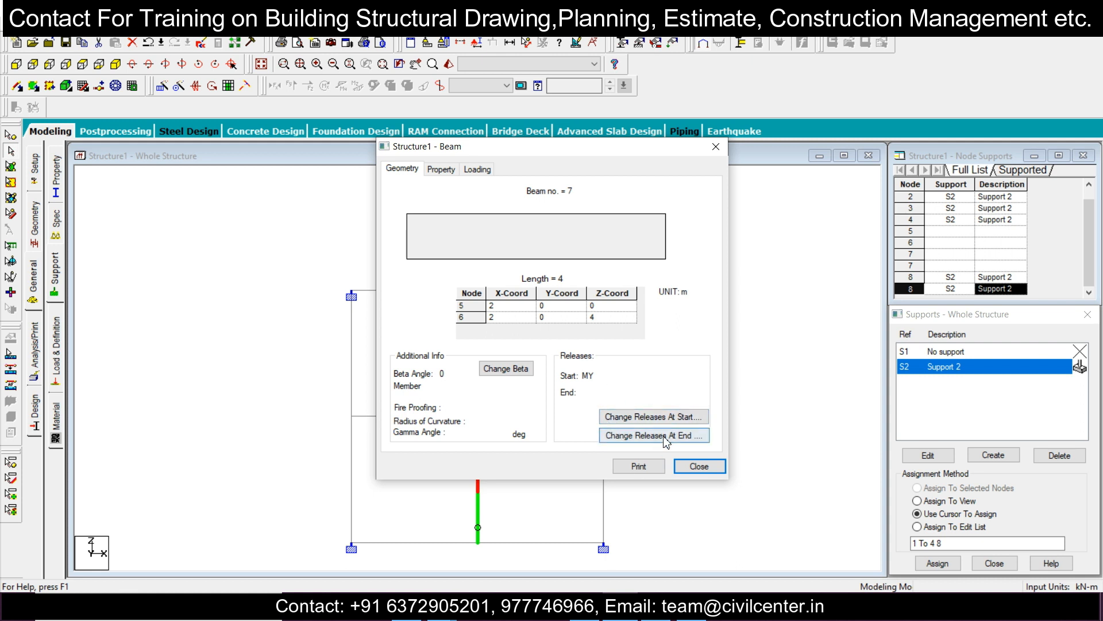
click(653, 435)
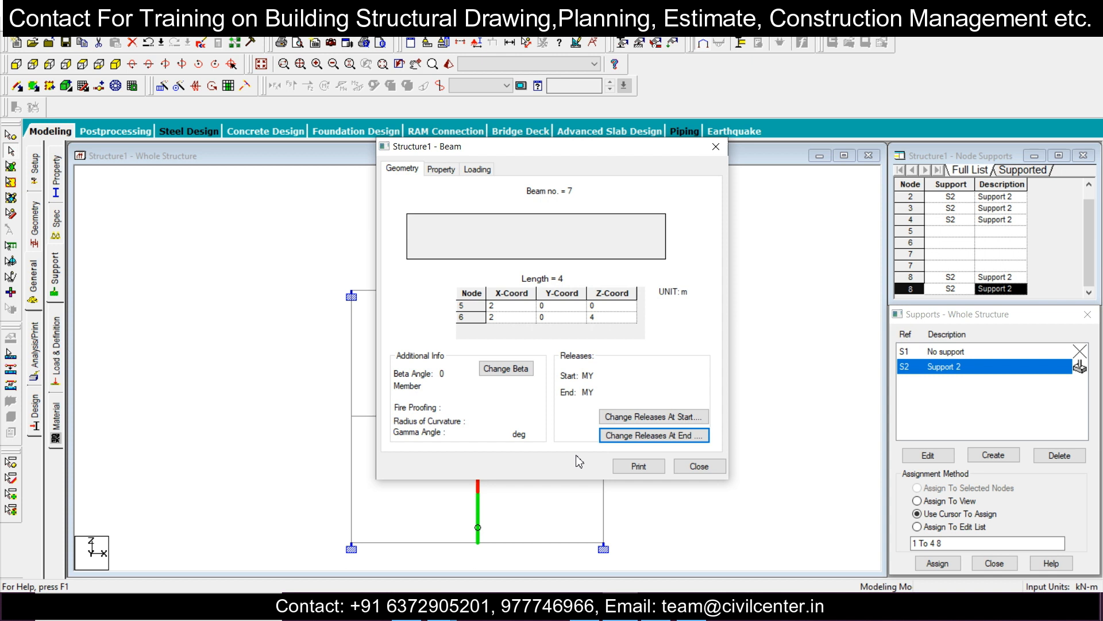
click(698, 465)
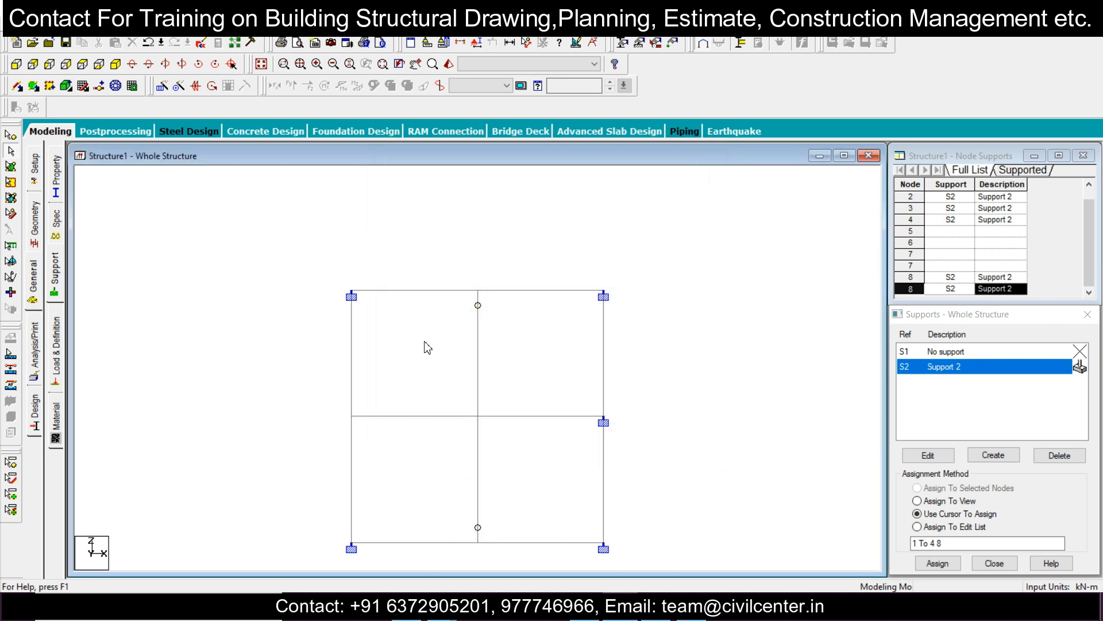
mouse_move(458, 351)
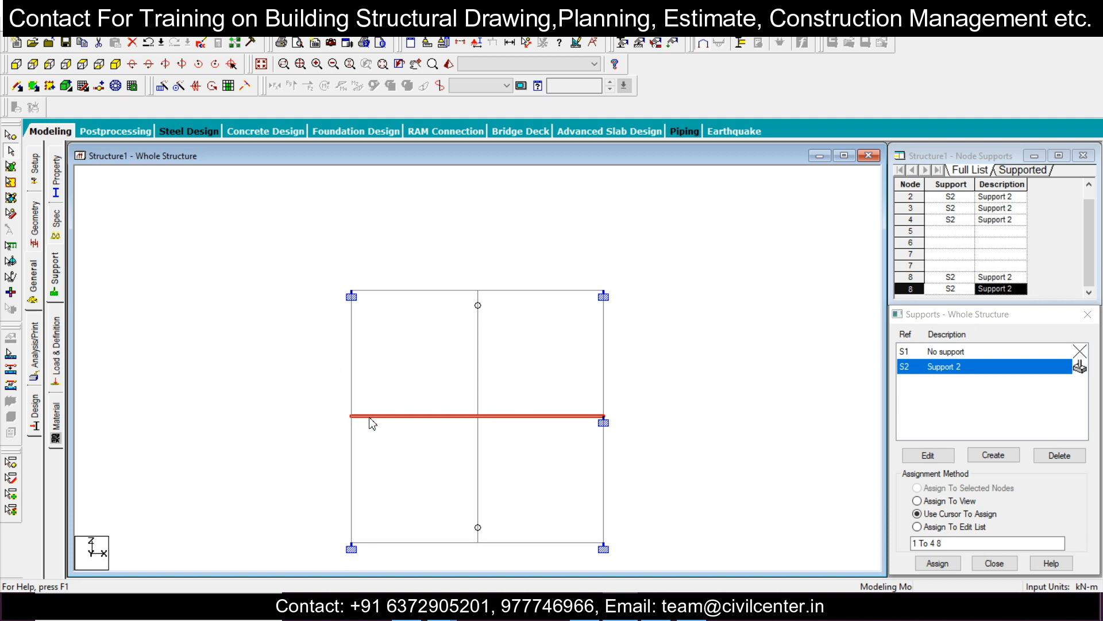
Release the MY moment at the start of the middle horizontal beam
double_click(478, 417)
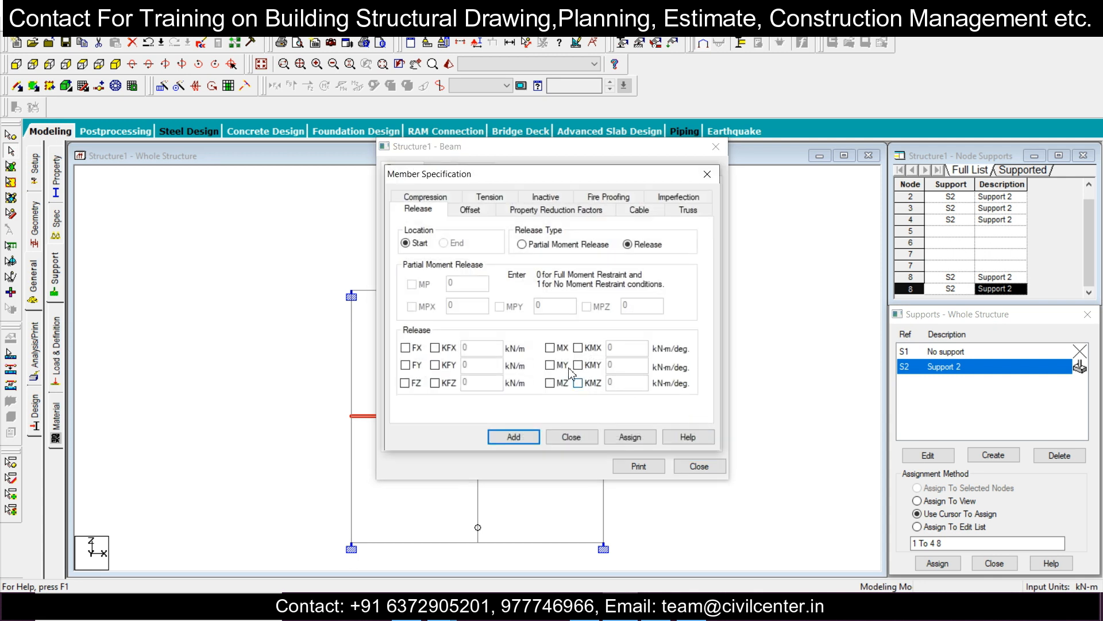
click(550, 364)
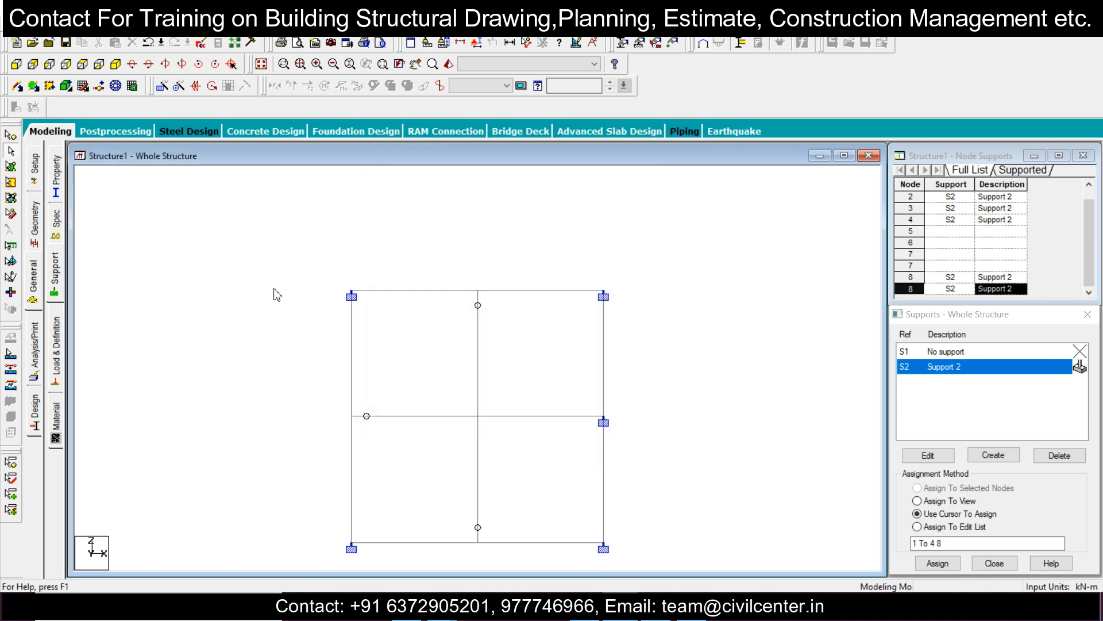
mouse_move(534, 441)
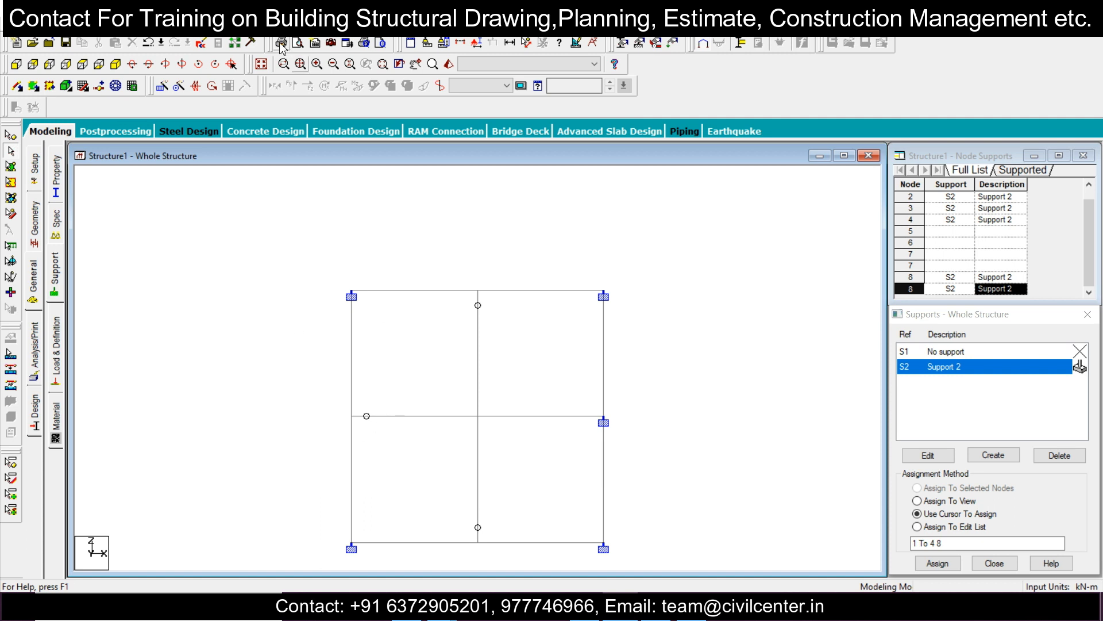
mouse_move(115, 66)
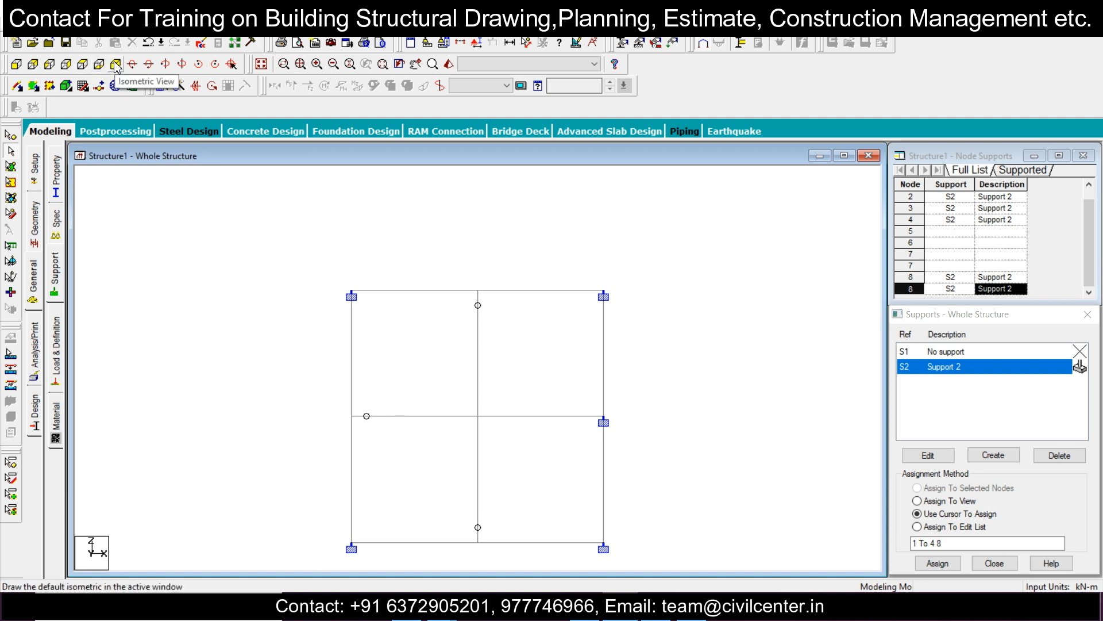
Switch the grid to isometric view showing the supports and three hinge markers
click(116, 62)
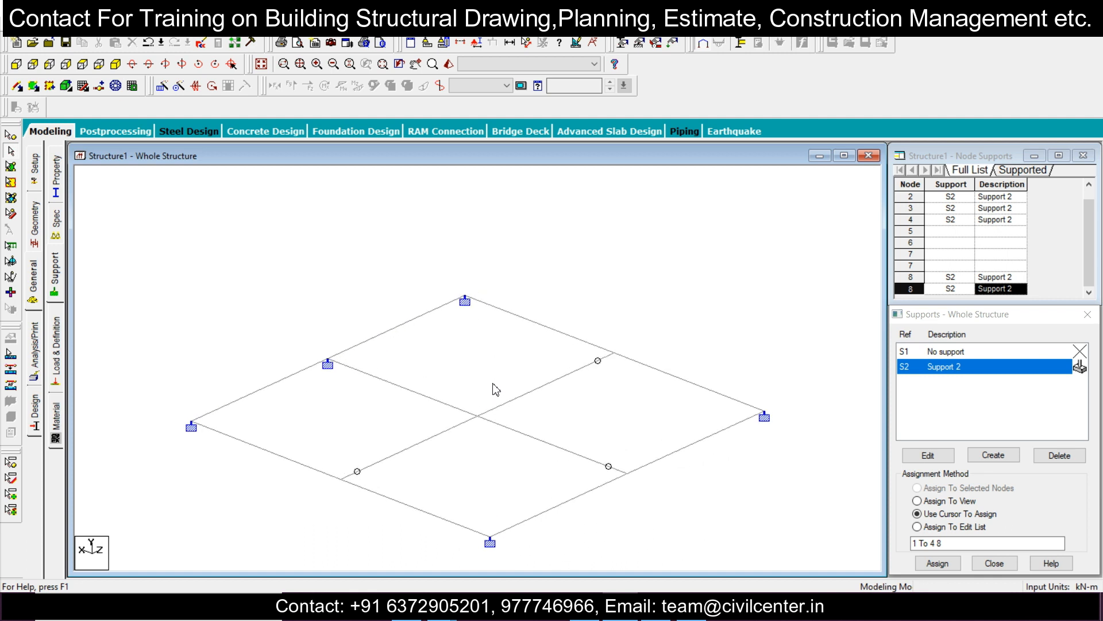
mouse_move(761, 352)
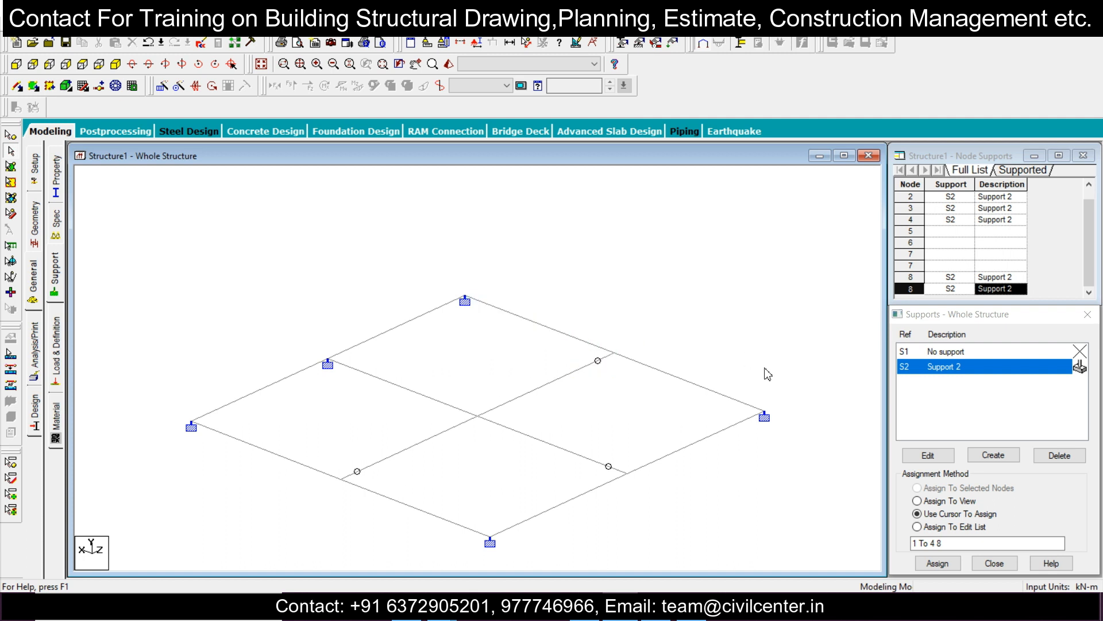
mouse_move(870, 533)
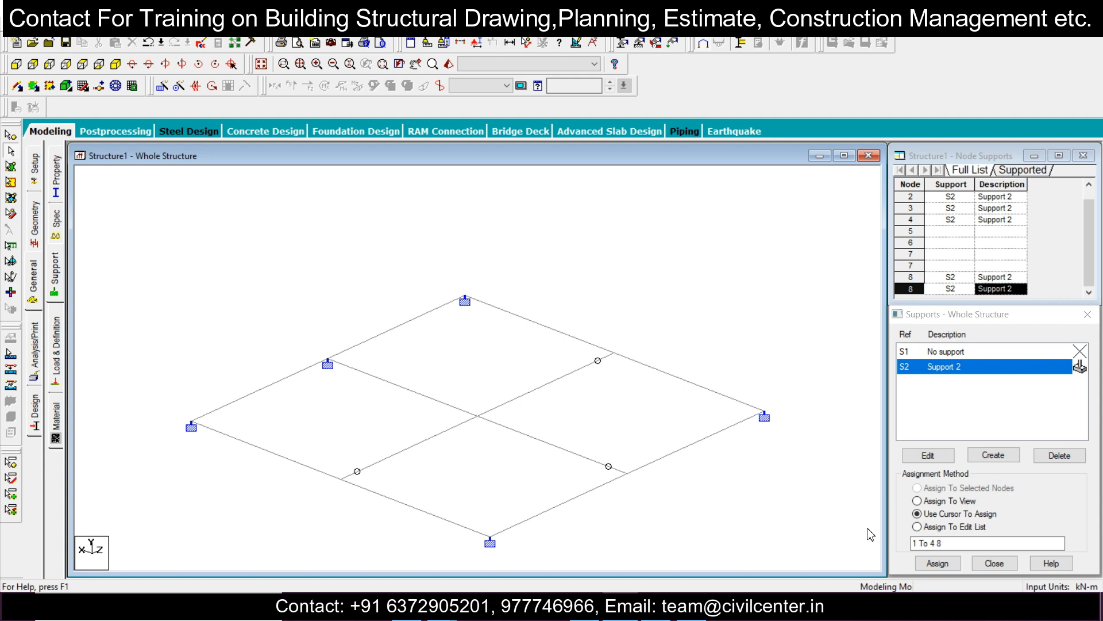